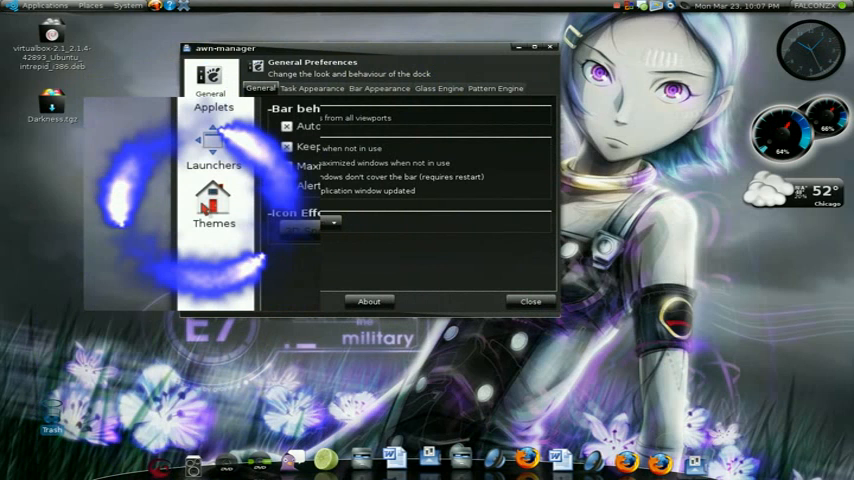
- Show the awn-manager Themes page listing installed dock themes
left_click(214, 207)
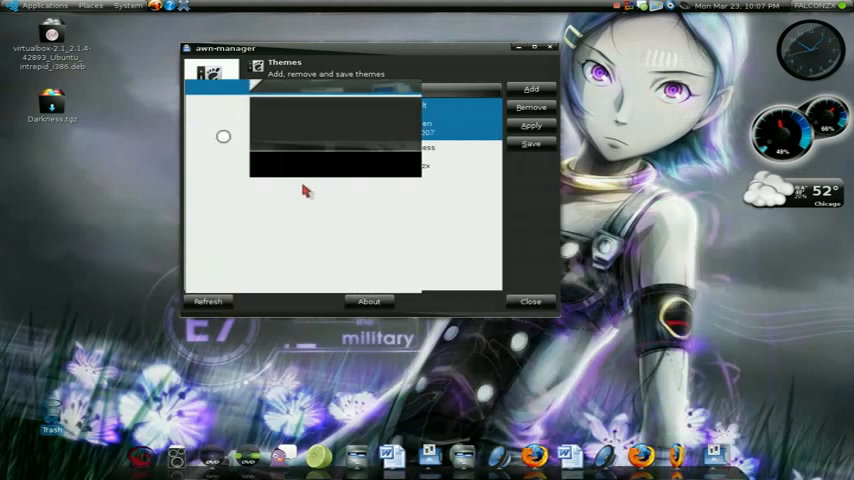
- Select the Darkness theme in the themes list and mark it as the theme to use
left_click(210, 215)
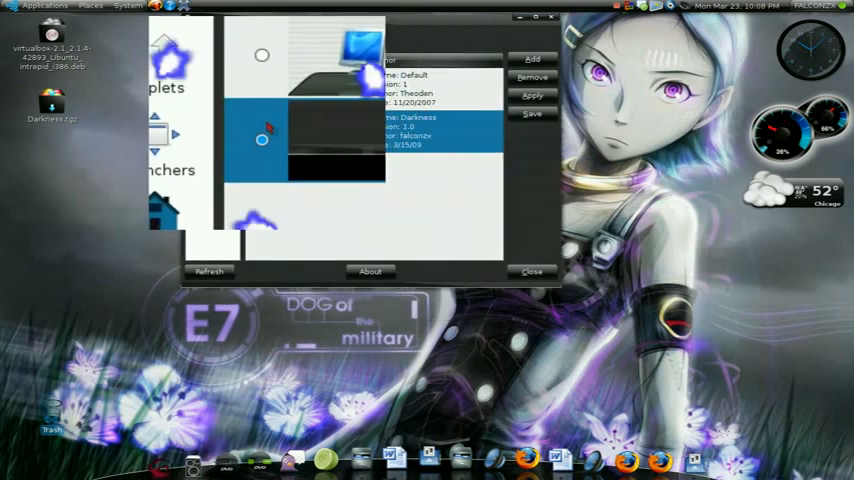
left_click(211, 188)
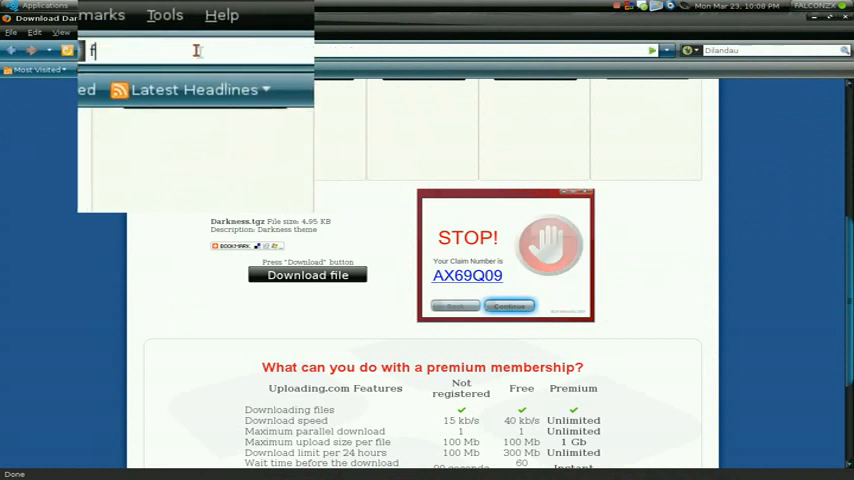
- Load falconzx.blogspot.com and scroll down to the Categories list
type("alconzx")
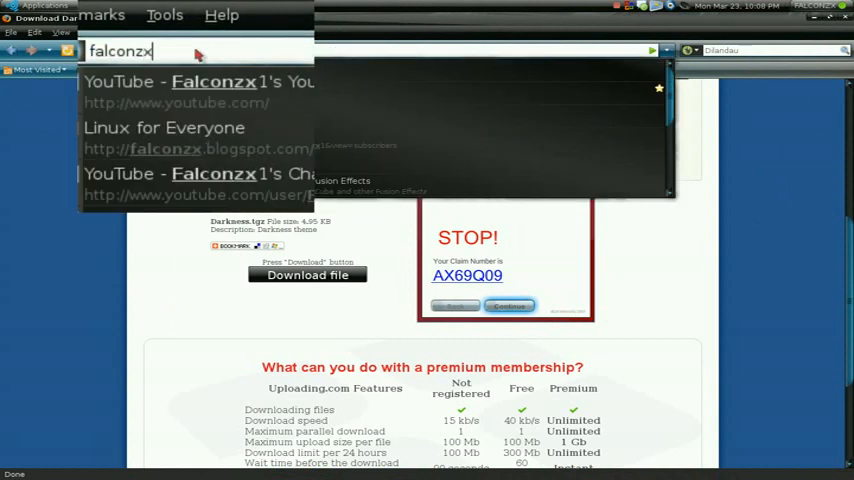
type(".blogspo")
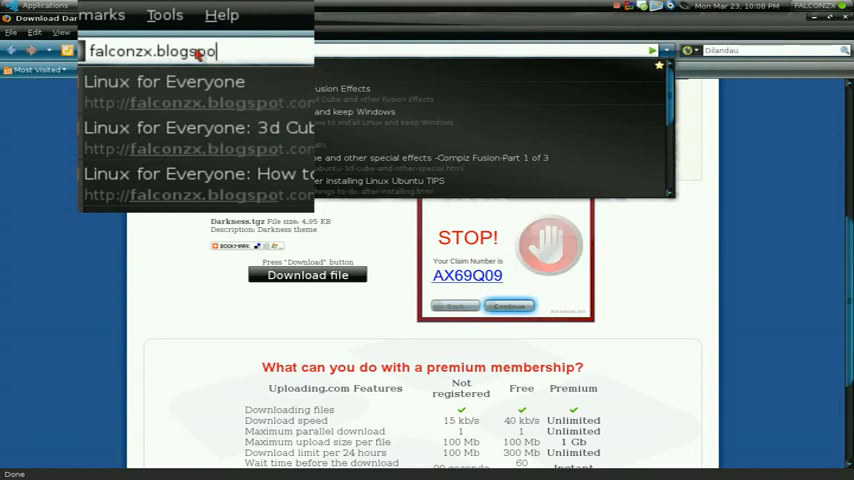
key("Return")
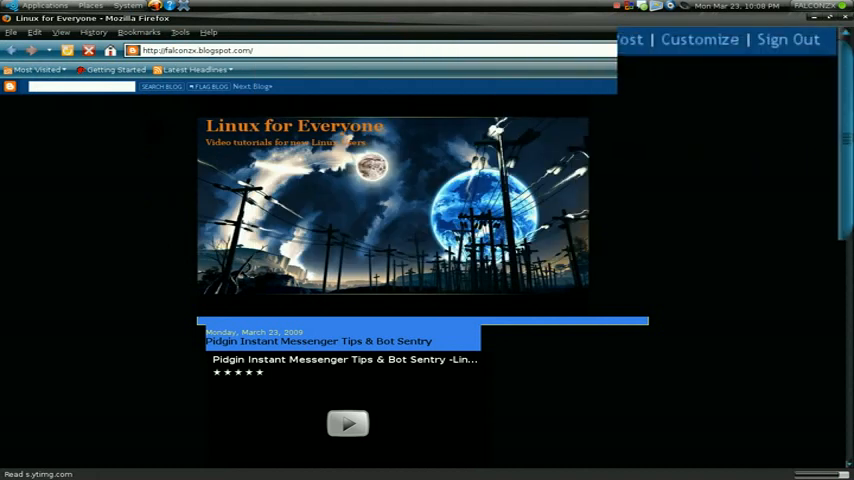
scroll("down", 3)
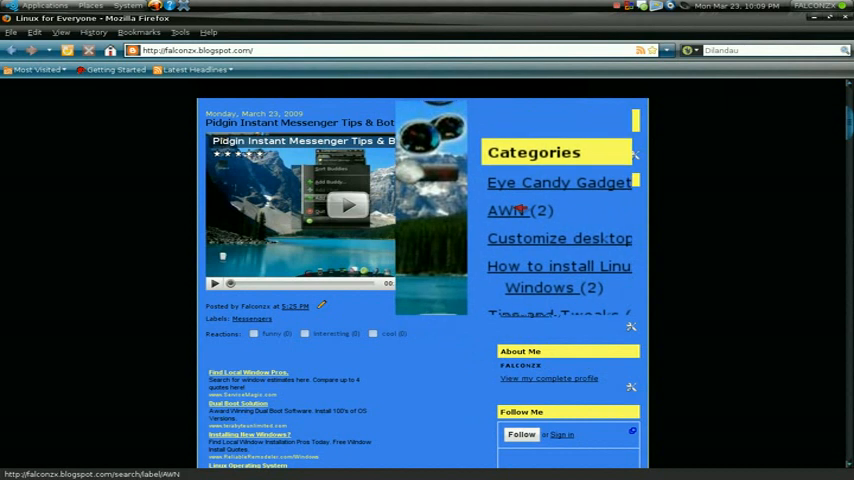
- Filter the blog to AWN posts and follow the Curvy Darkness Theme's Uploading.com link
left_click(500, 210)
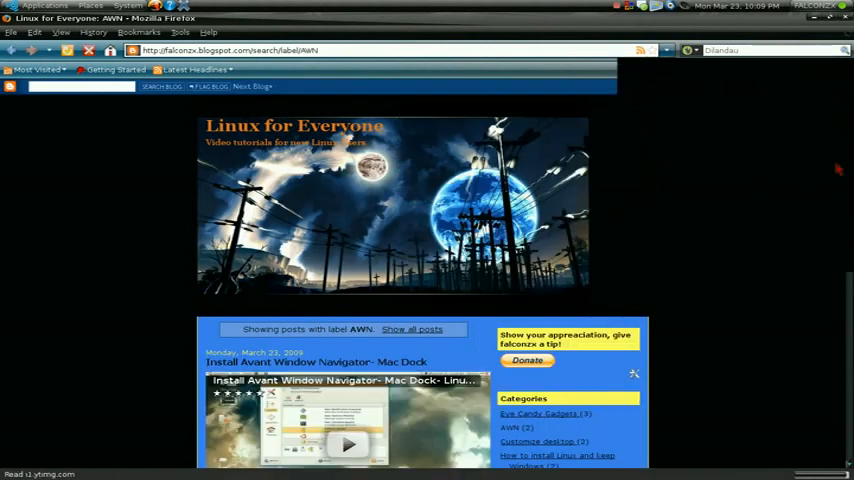
scroll("down", 3)
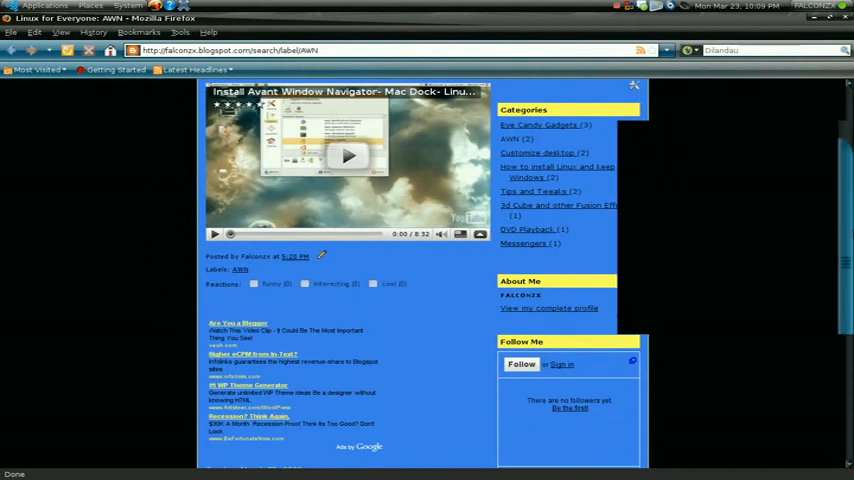
scroll("down", 3)
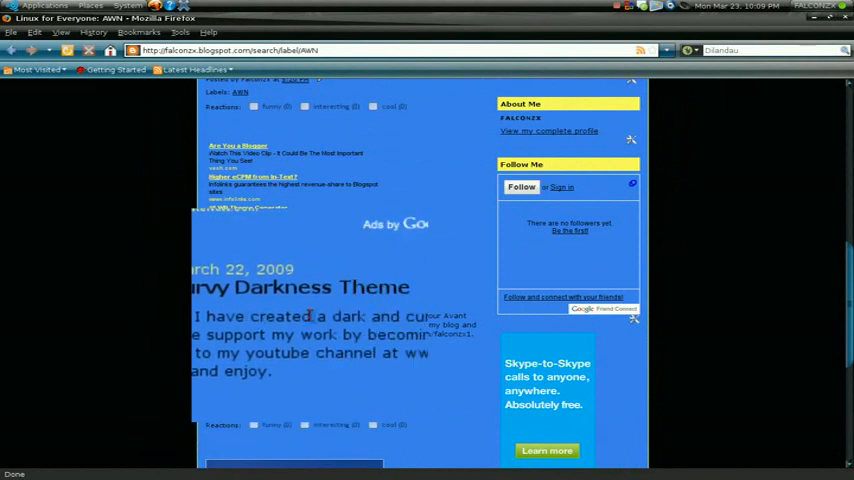
scroll("down", 3)
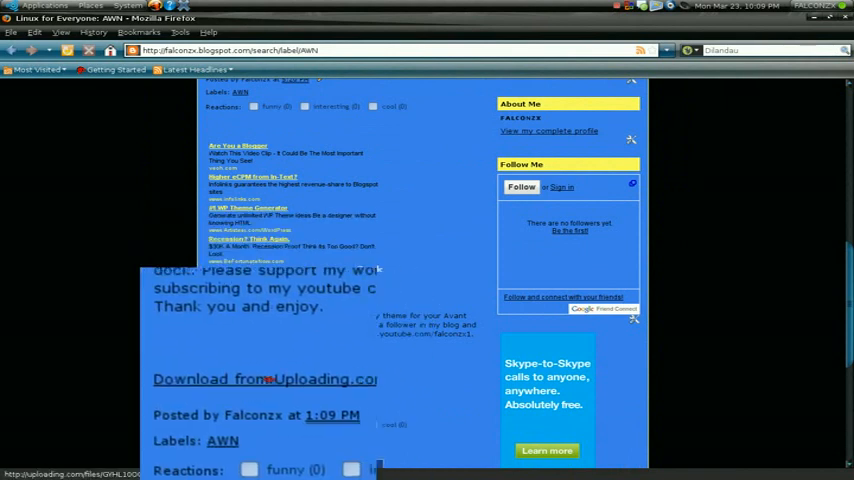
left_click(265, 379)
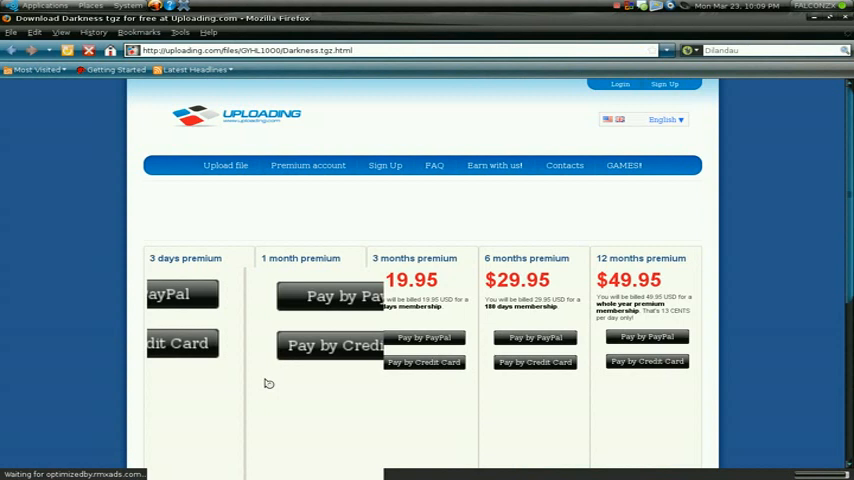
- Start the Darkness.tgz download from the Uploading.com page
scroll("down", 3)
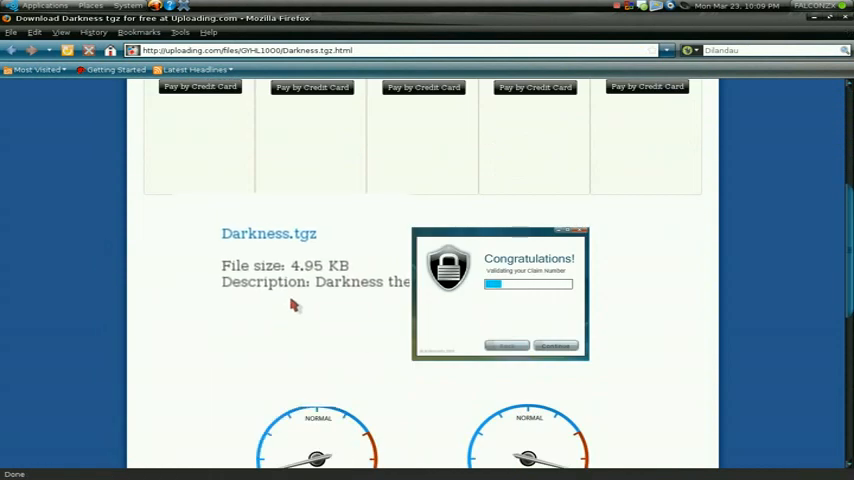
scroll("down", 3)
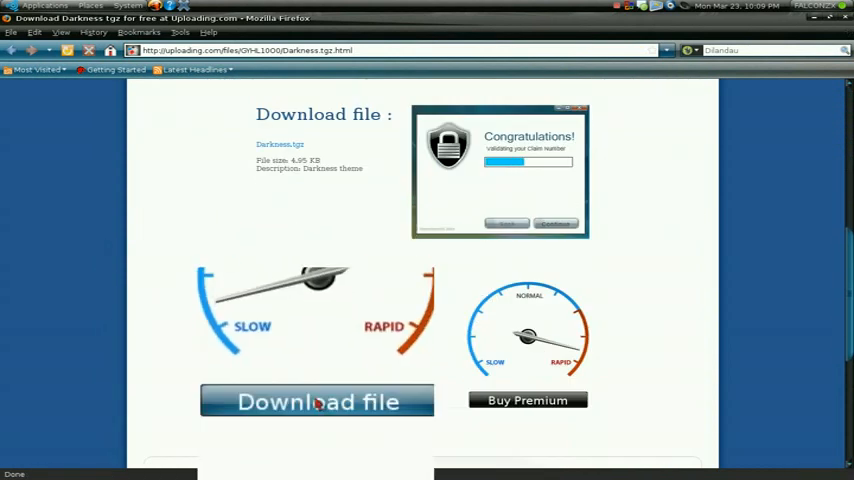
left_click(317, 401)
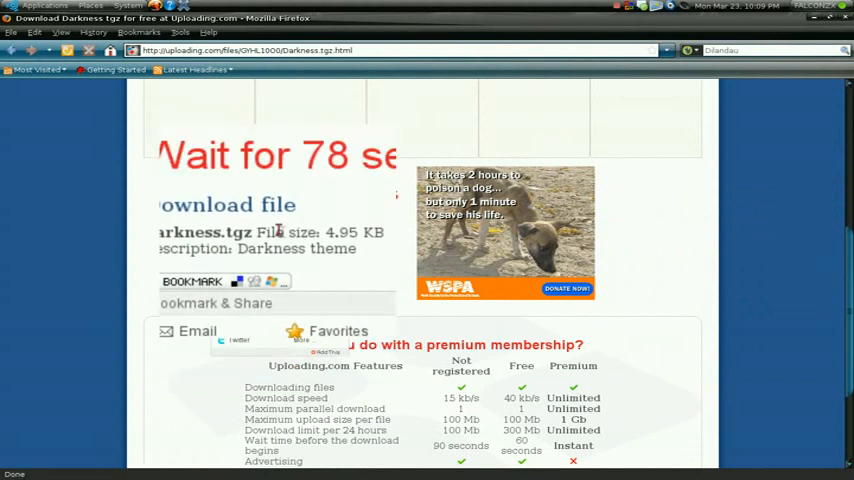
scroll("down", 3)
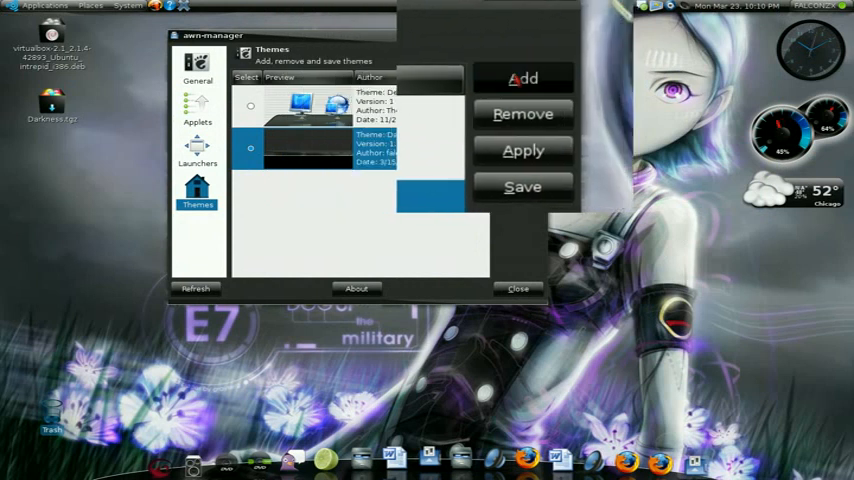
- Apply the selected Darkness theme to the dock, then close awn-manager
left_click(524, 78)
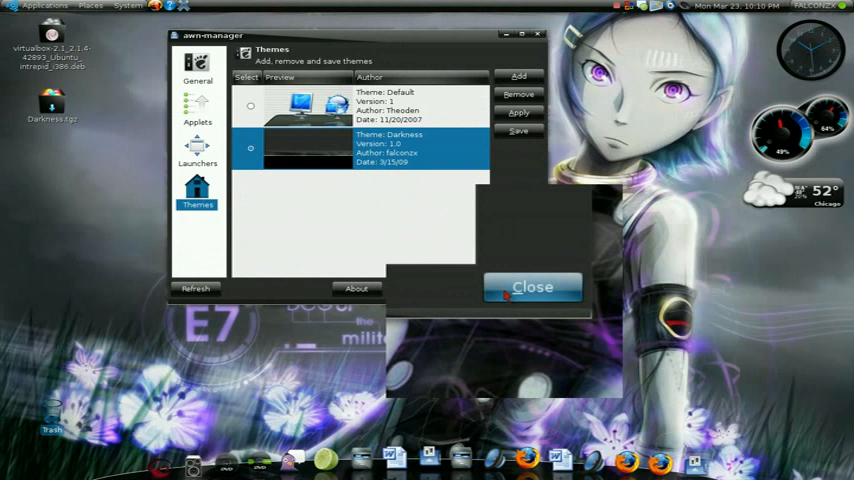
left_click(532, 287)
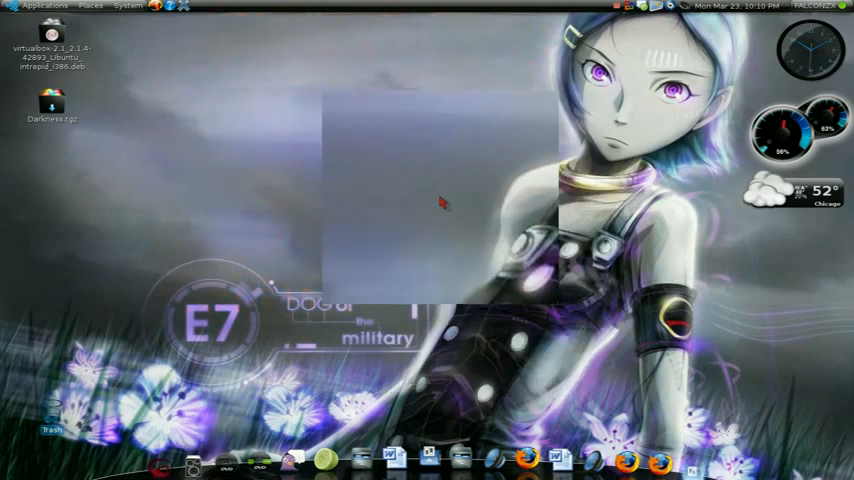